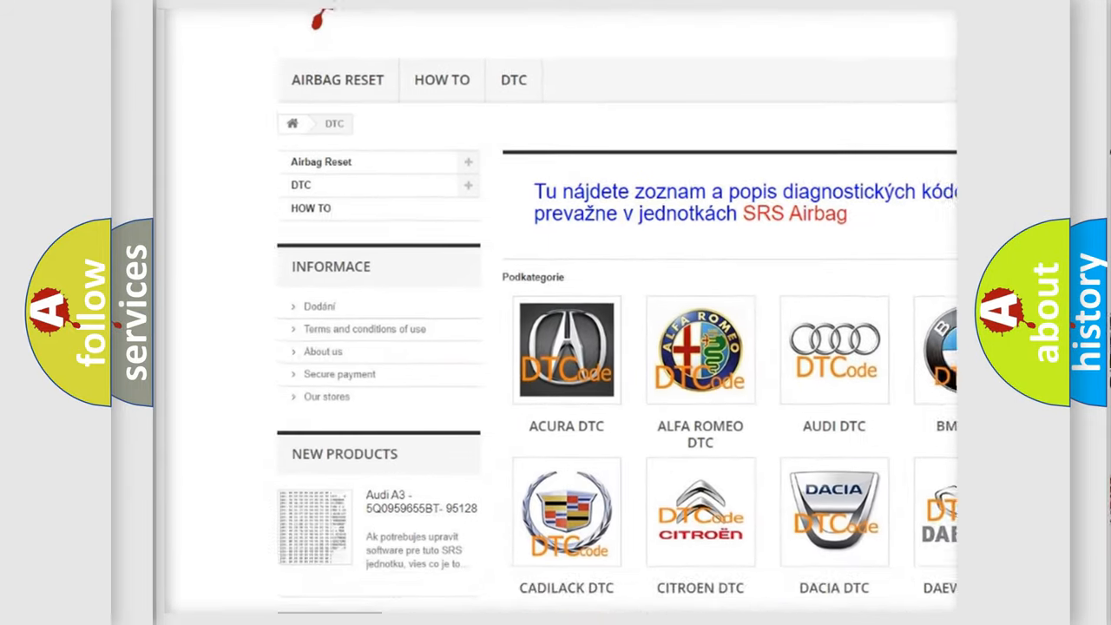
scroll(down, 3)
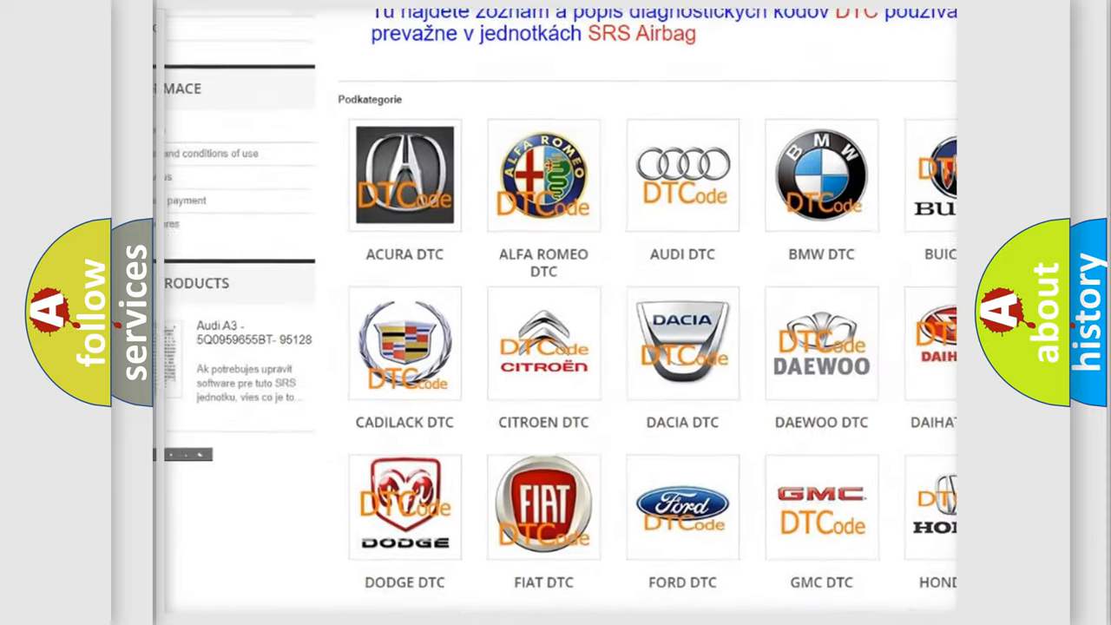
scroll(down, 3)
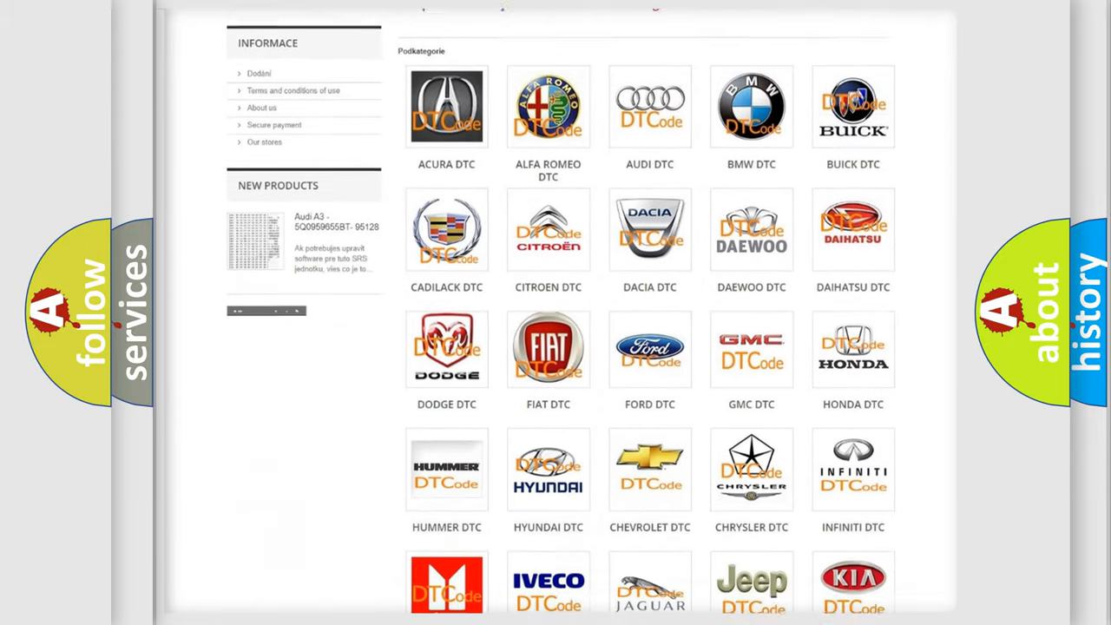
scroll(down, 3)
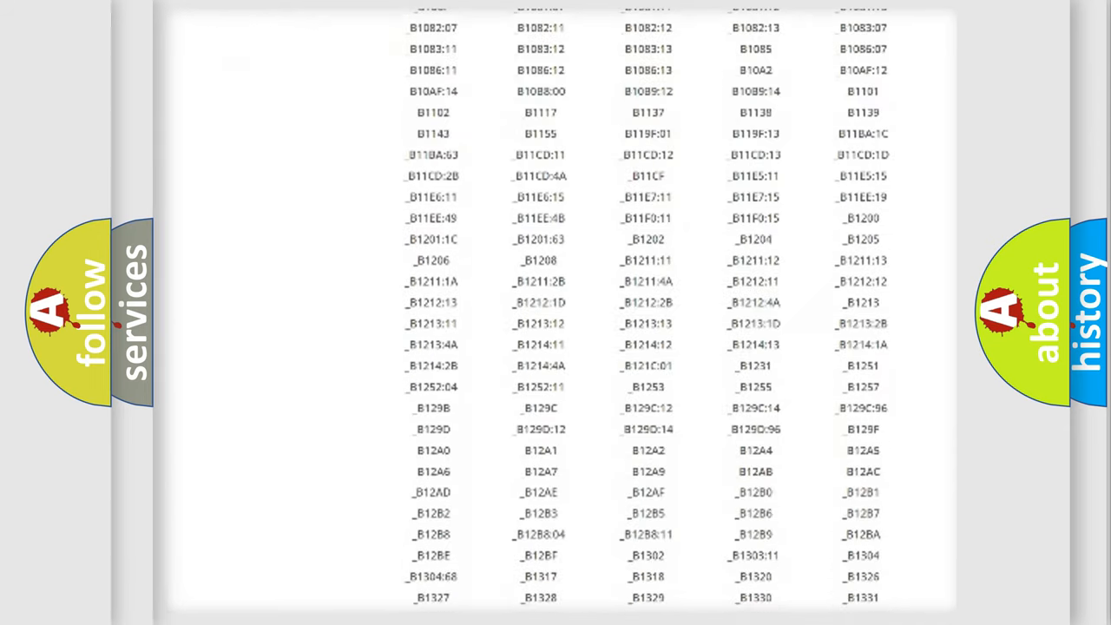
scroll(down, 3)
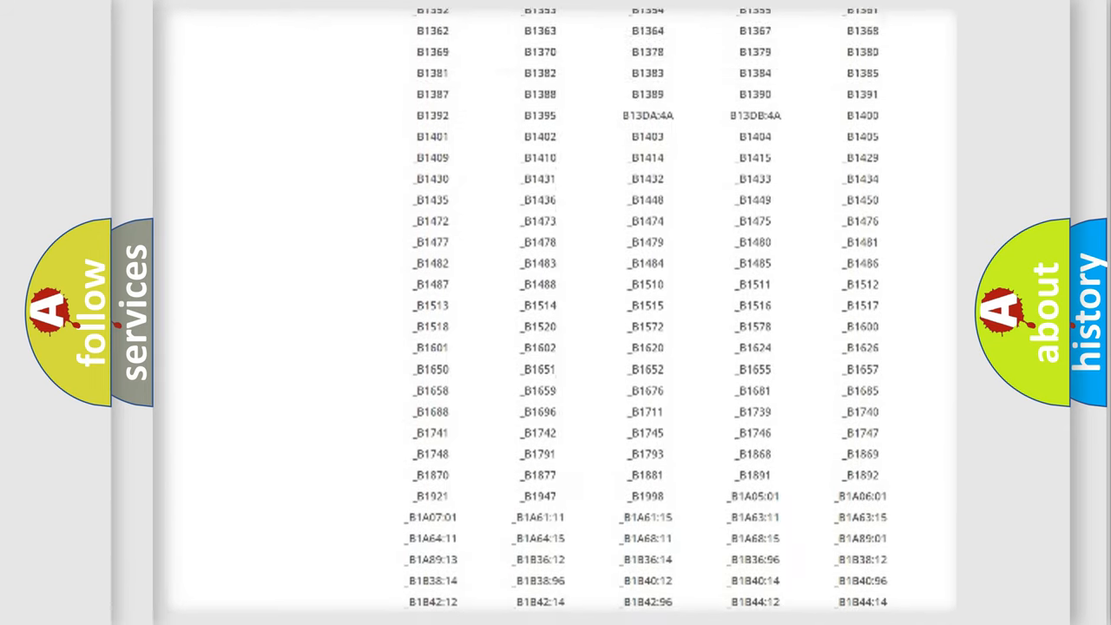